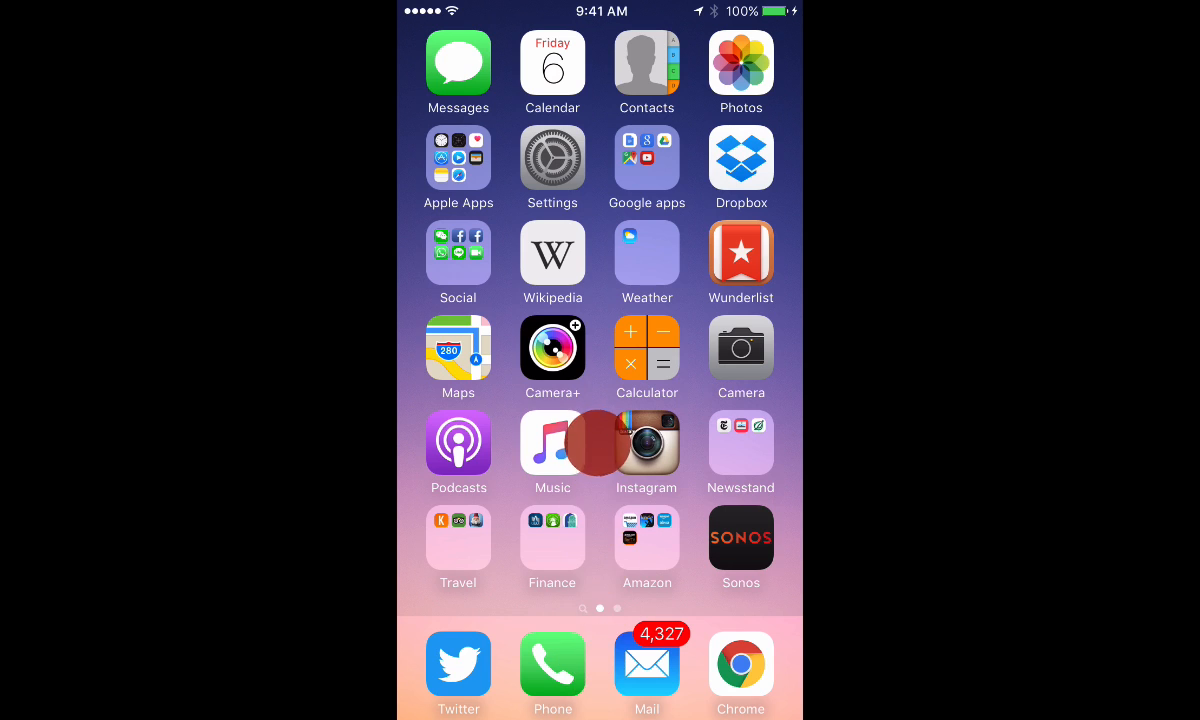
# Swipe up from the bottom edge to reveal Control Center over the home screen
pyautogui.moveTo(600, 715); pyautogui.dragTo(600, 400)
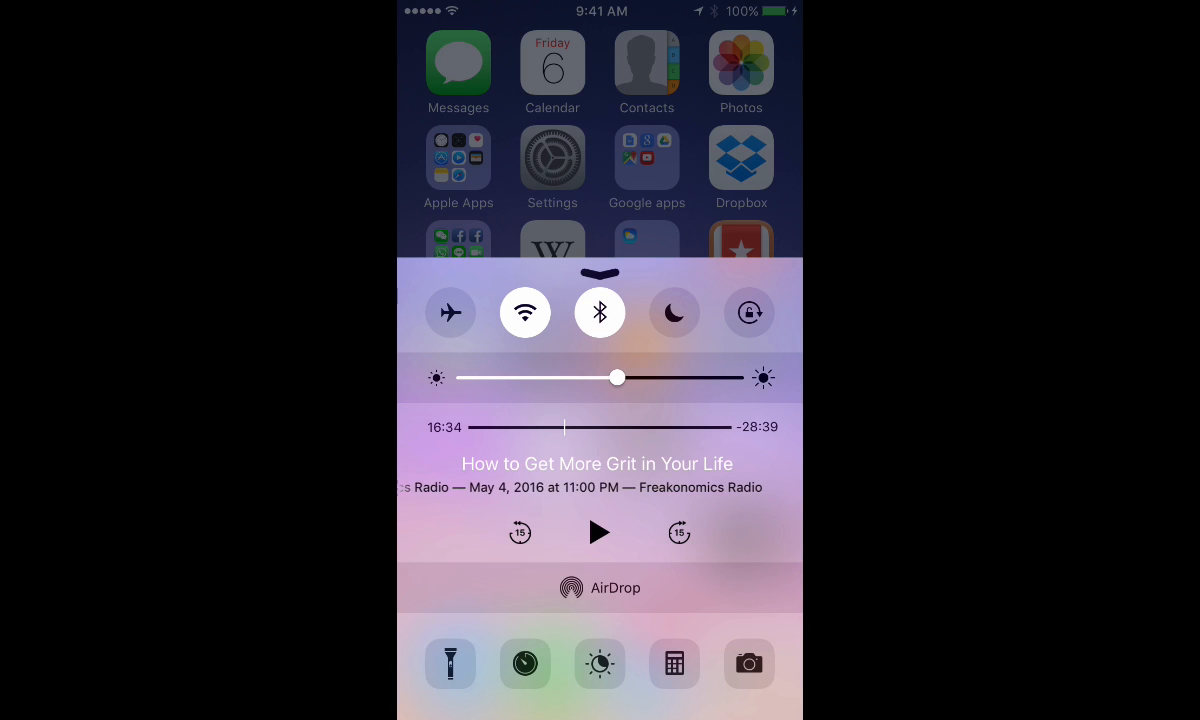
# Switch the Control Center flashlight on, then switch it back off
pyautogui.click(449, 663)
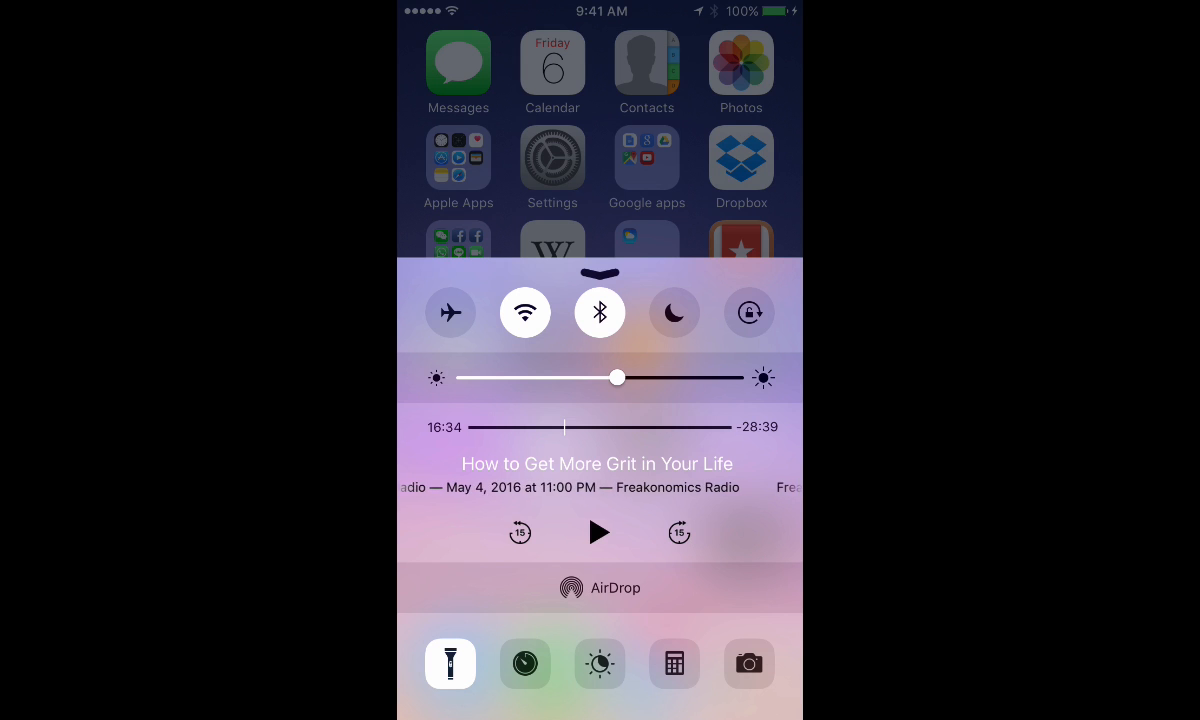
pyautogui.click(450, 663)
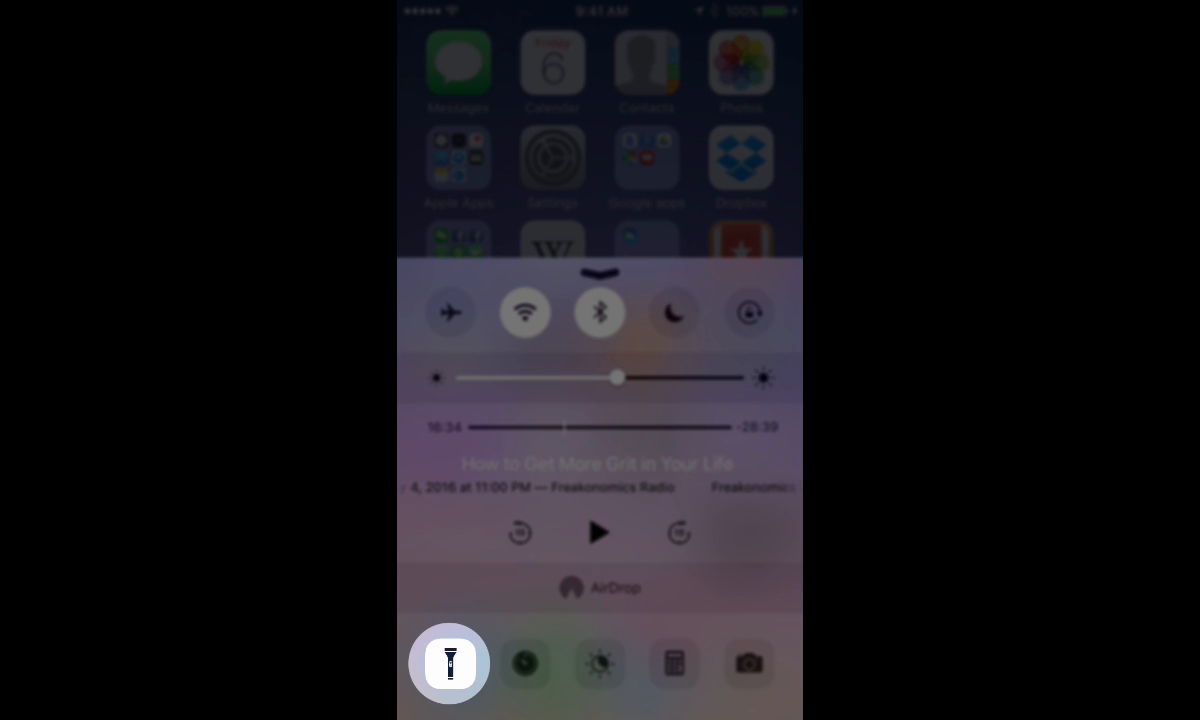